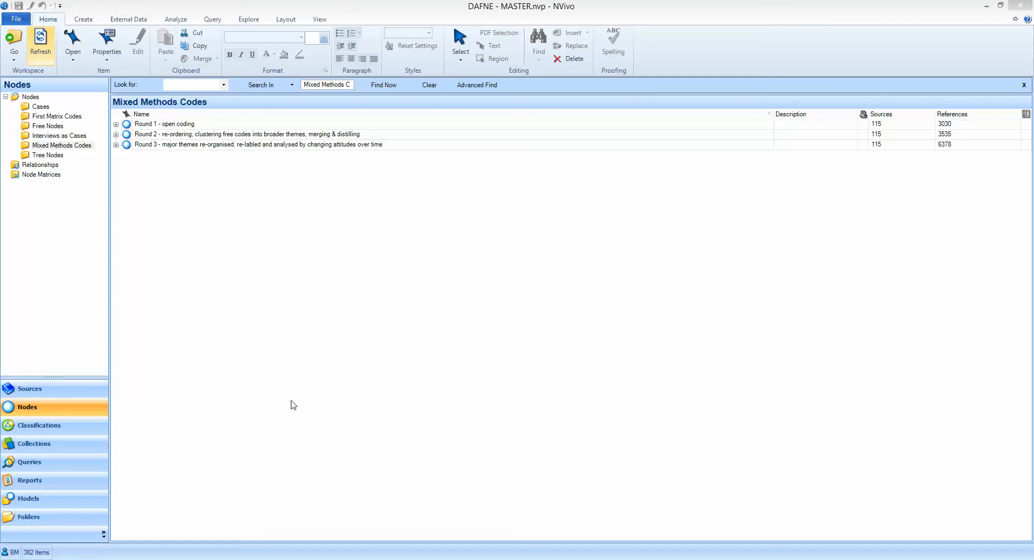
mouse_move(246, 315)
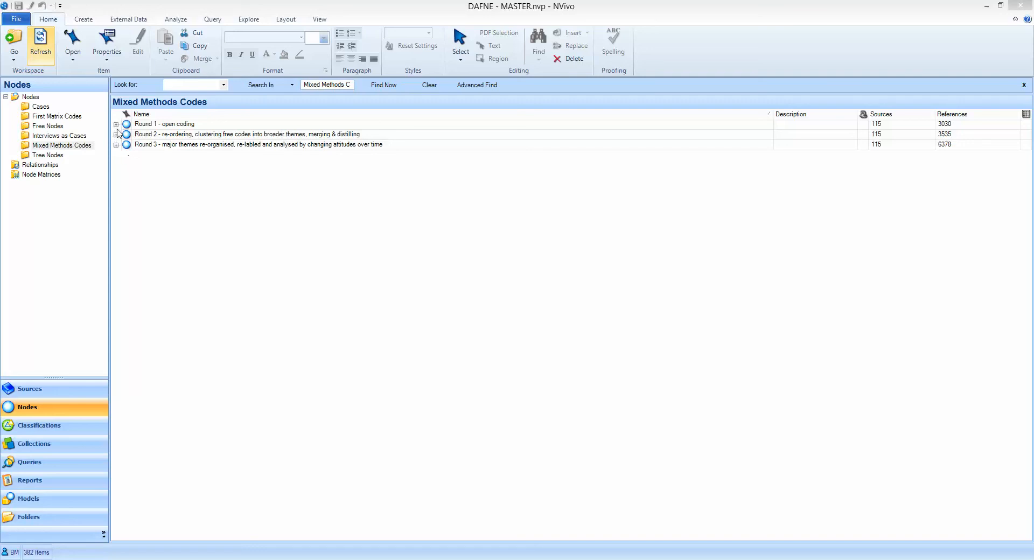
Show Round 1's open codes, then Round 2's Being in control and Derived from codes, collapsing each after
click(116, 124)
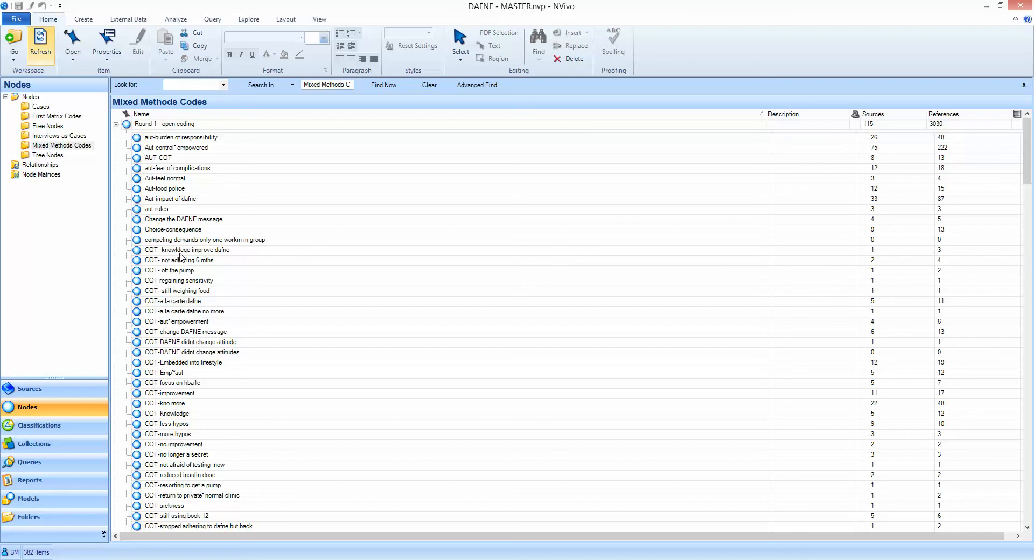
mouse_move(239, 465)
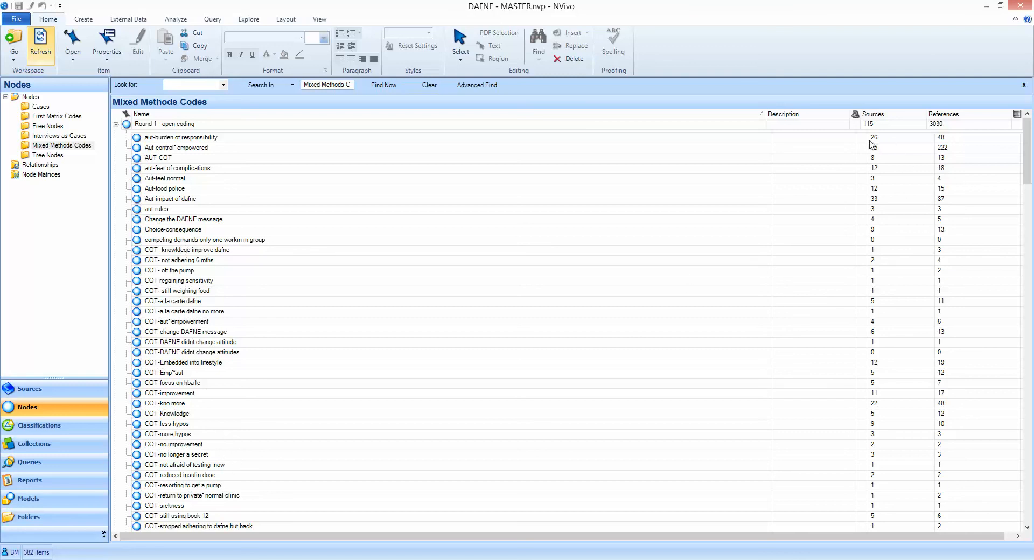
mouse_move(871, 144)
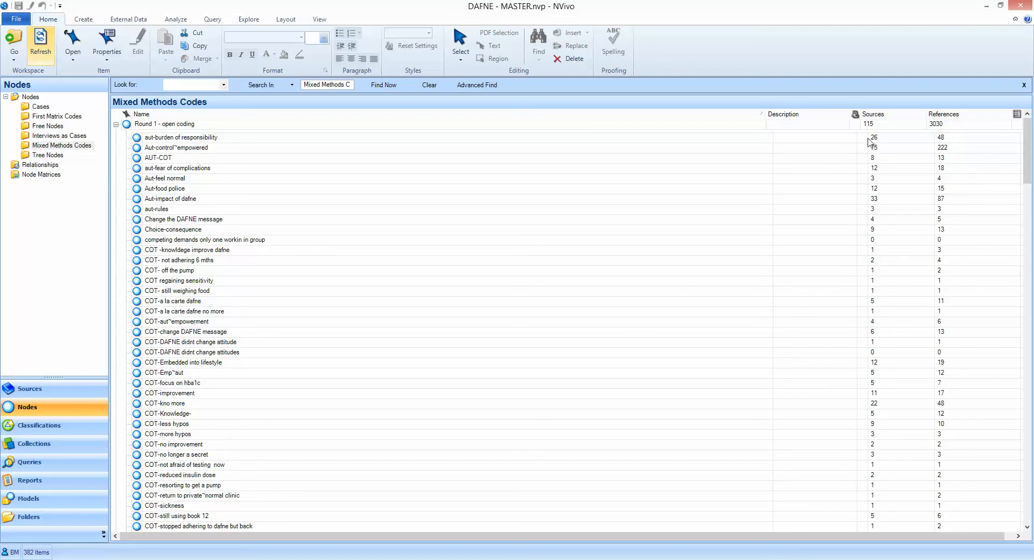
mouse_move(518, 200)
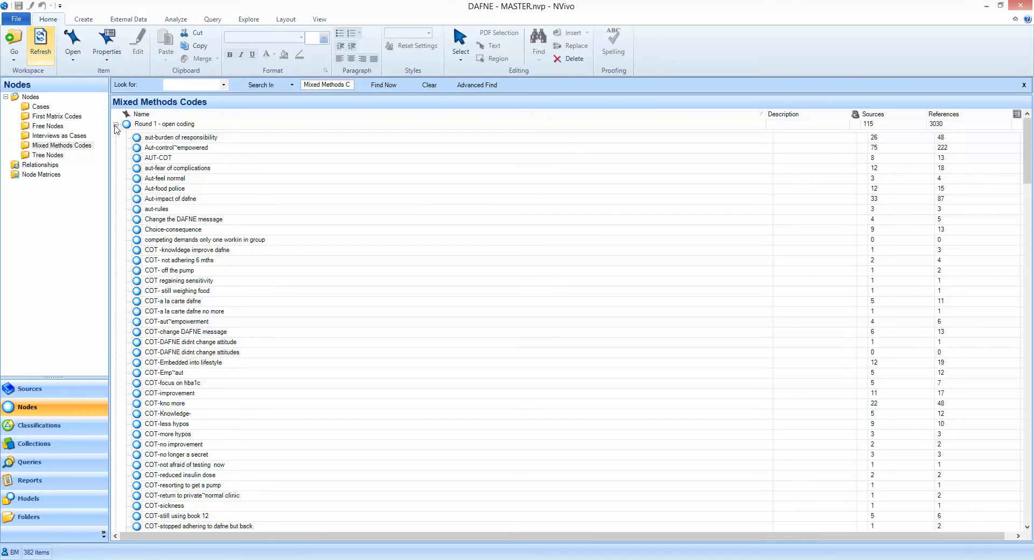
click(116, 124)
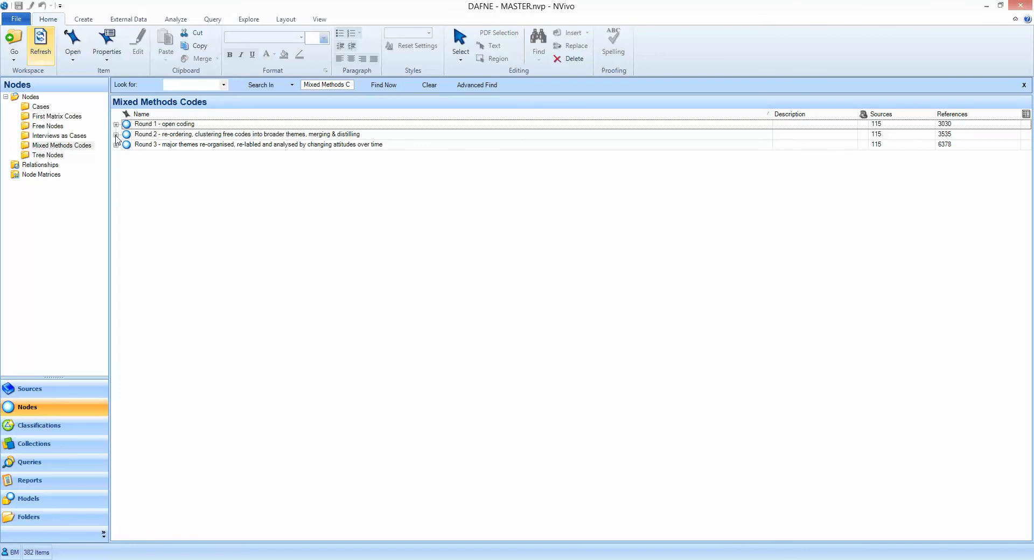
click(115, 135)
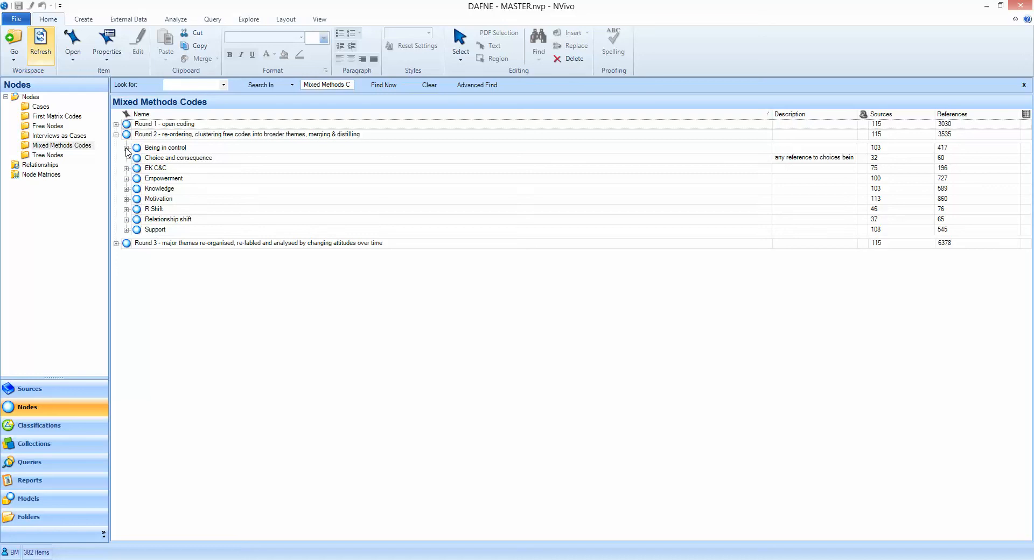
click(127, 147)
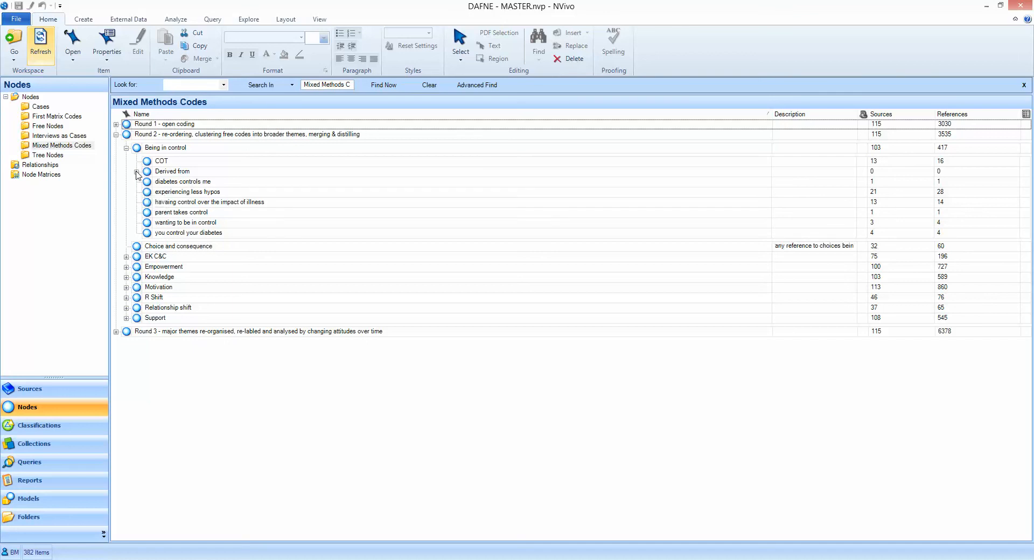
click(138, 171)
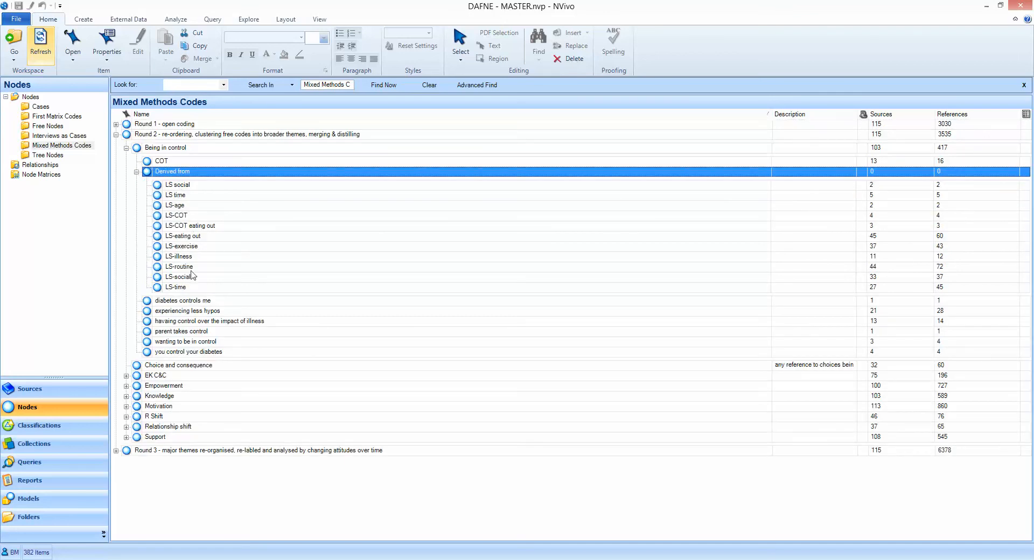
mouse_move(193, 173)
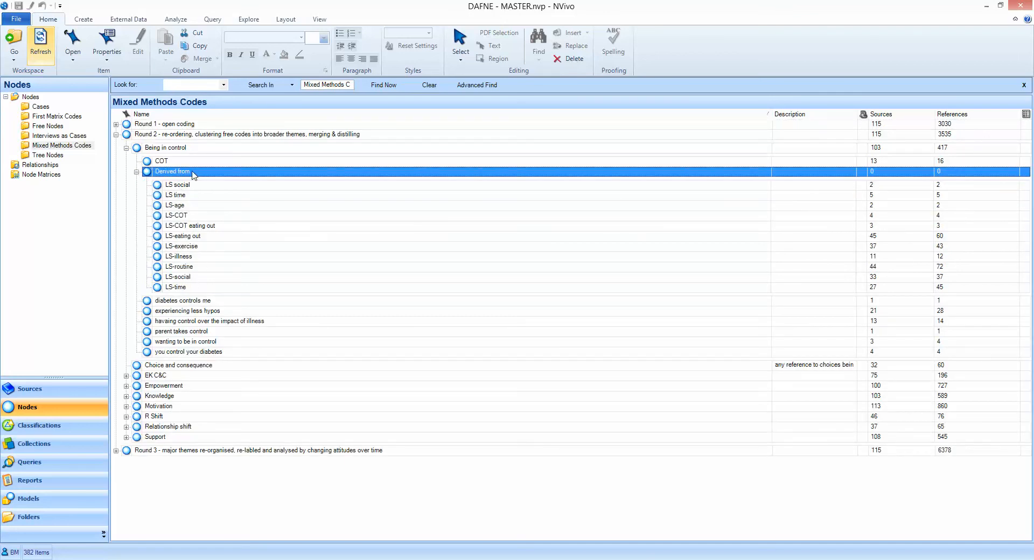
mouse_move(143, 160)
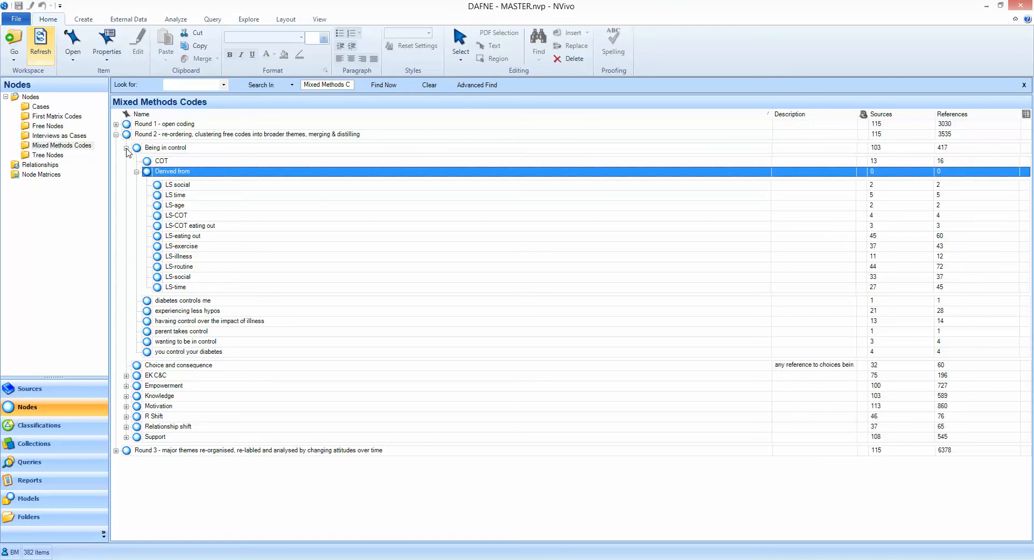
click(127, 147)
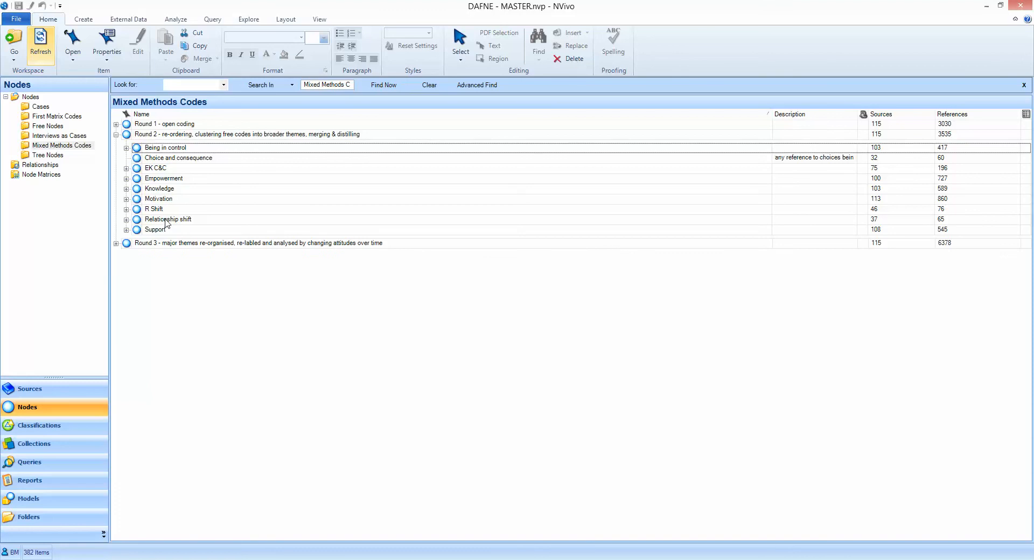
mouse_move(171, 218)
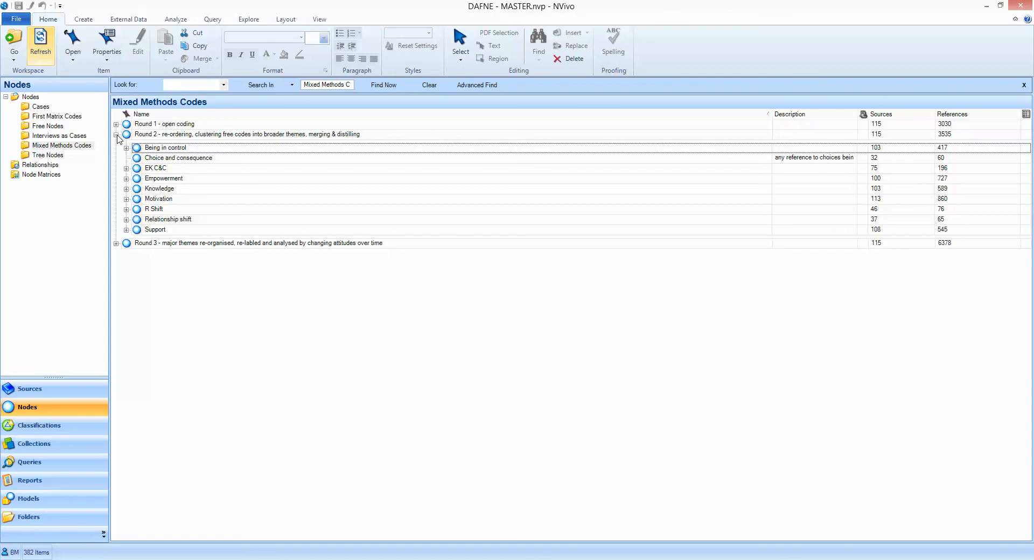
click(116, 136)
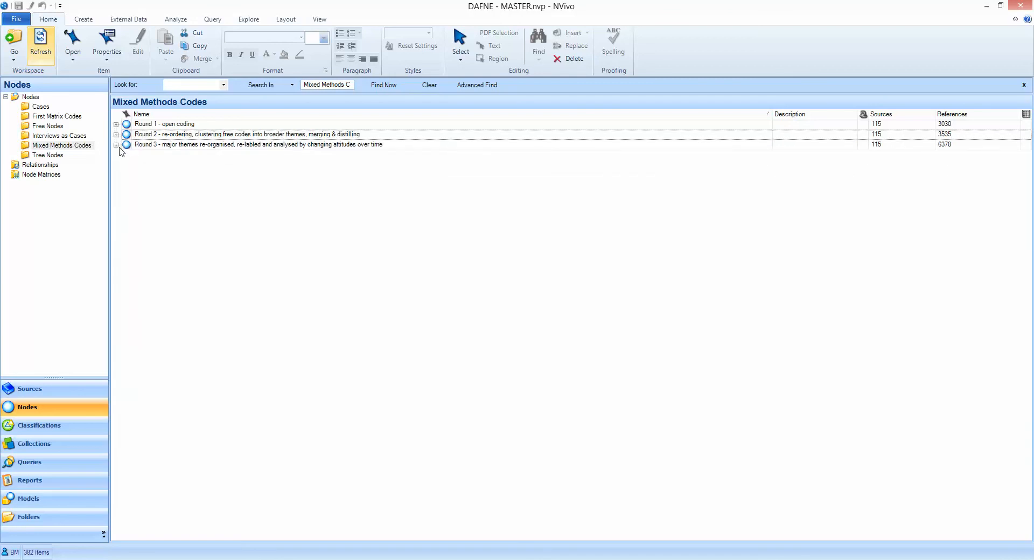
Expand Round 3 to EK, EM, Empowered and On going support, briefly revealing On going support's interview codes
click(115, 145)
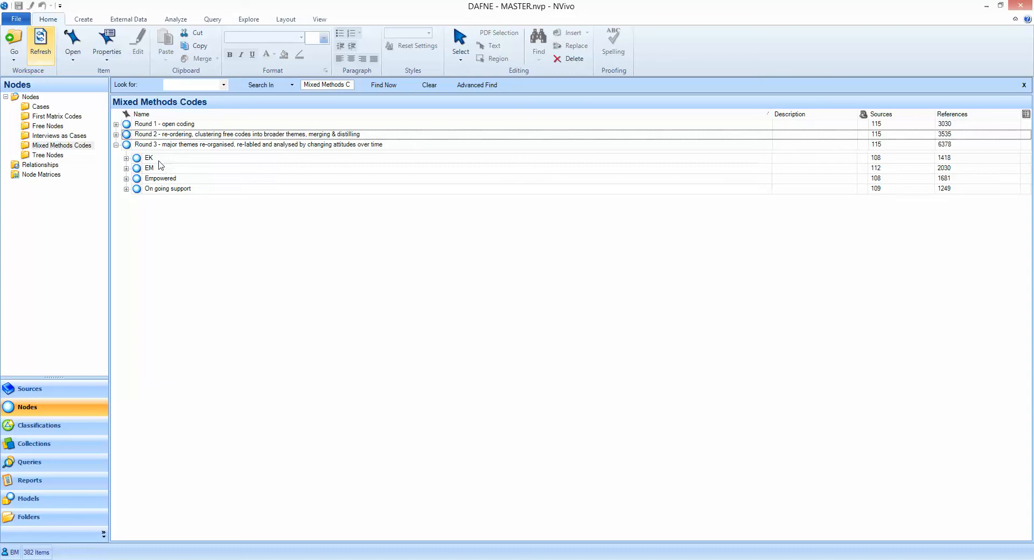
mouse_move(167, 182)
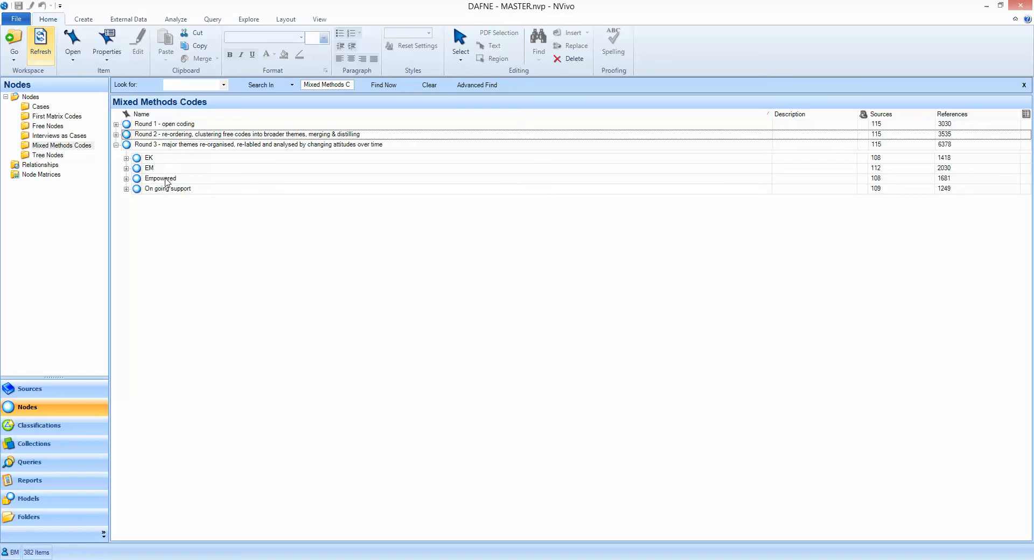
mouse_move(155, 202)
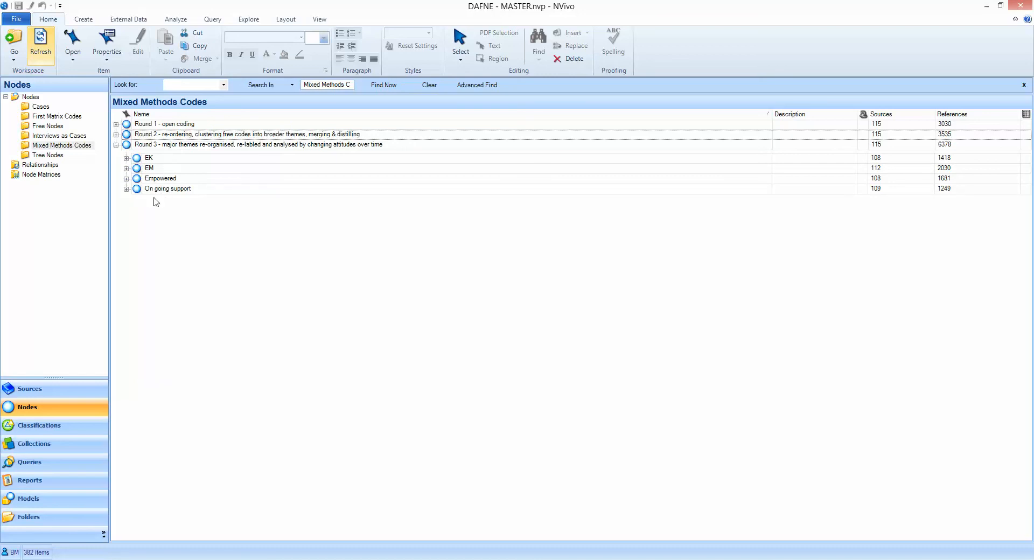
mouse_move(170, 228)
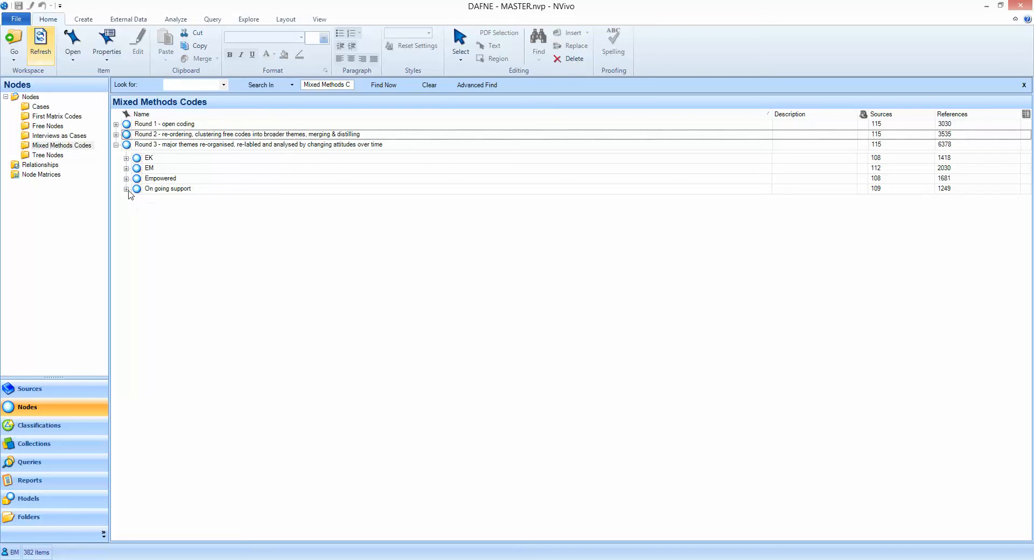
click(127, 188)
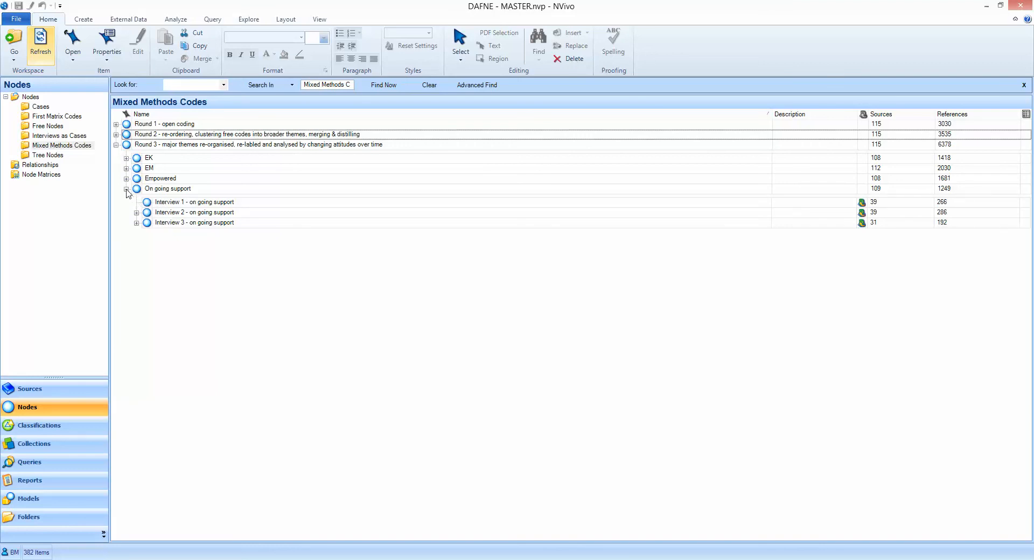
click(127, 189)
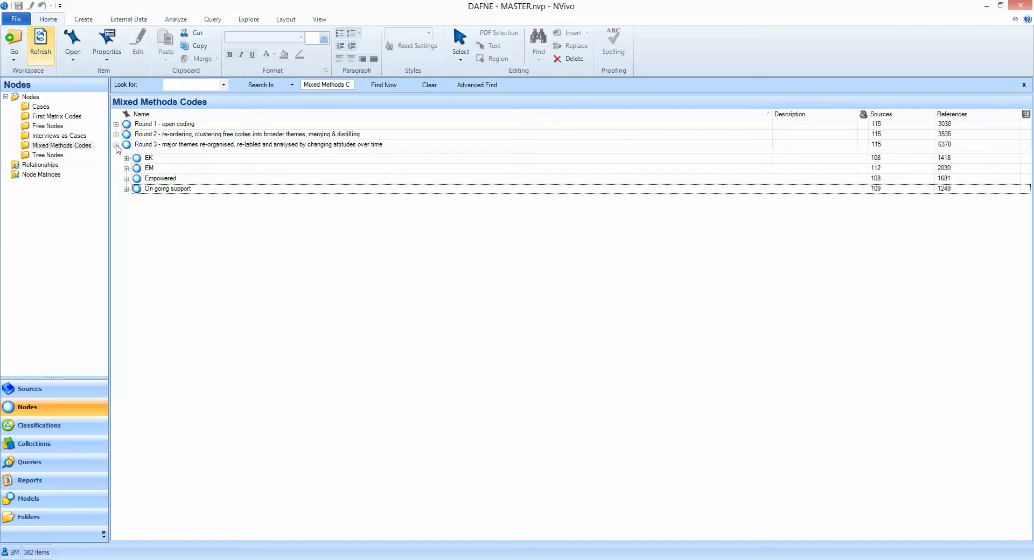
Collapse Round 3 so Mixed Methods Codes lists only the three coding rounds
click(116, 144)
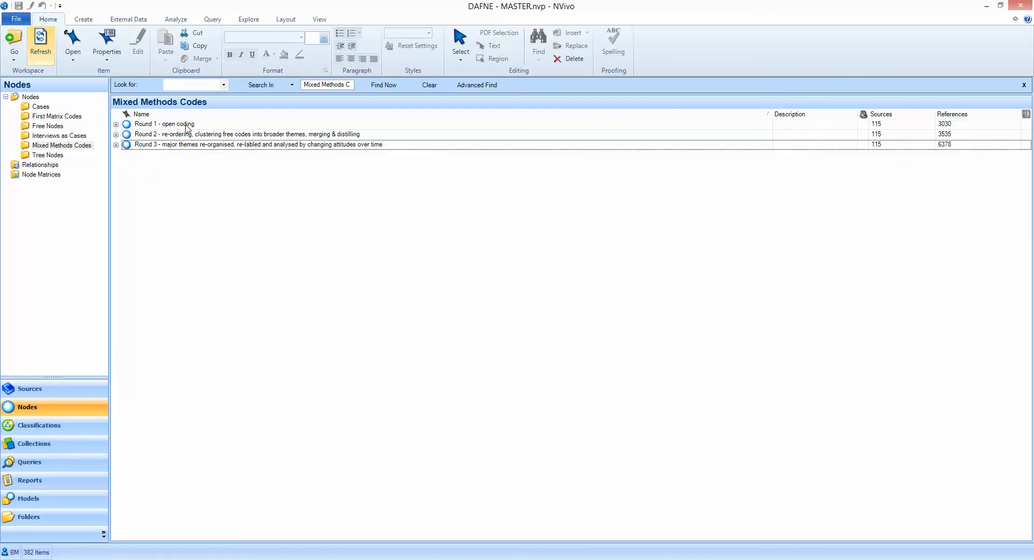
mouse_move(186, 190)
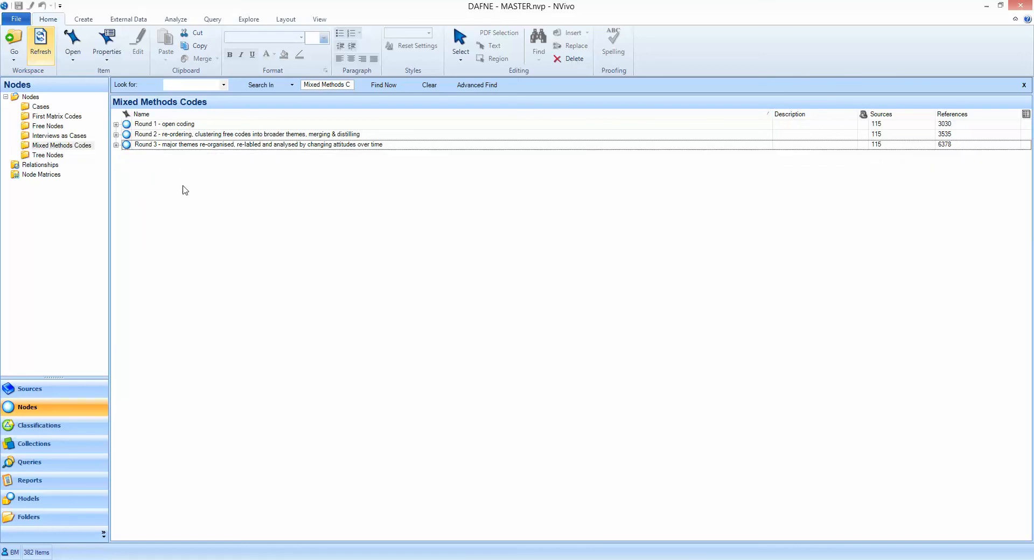
mouse_move(185, 196)
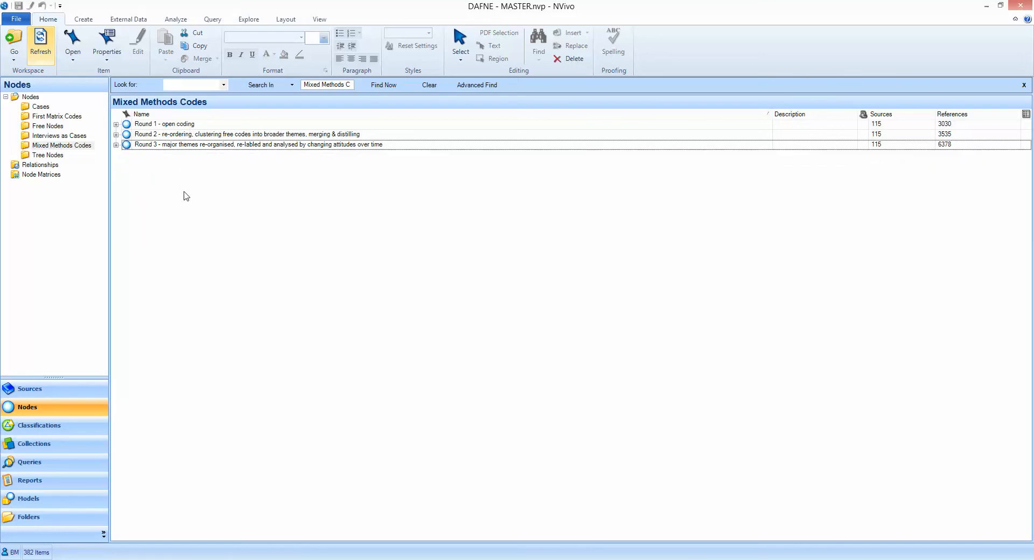